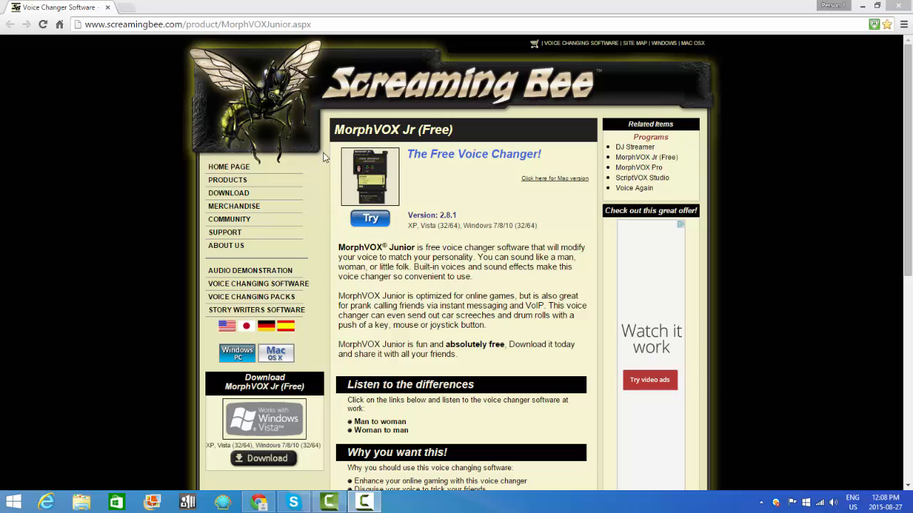
mouse_move(324, 157)
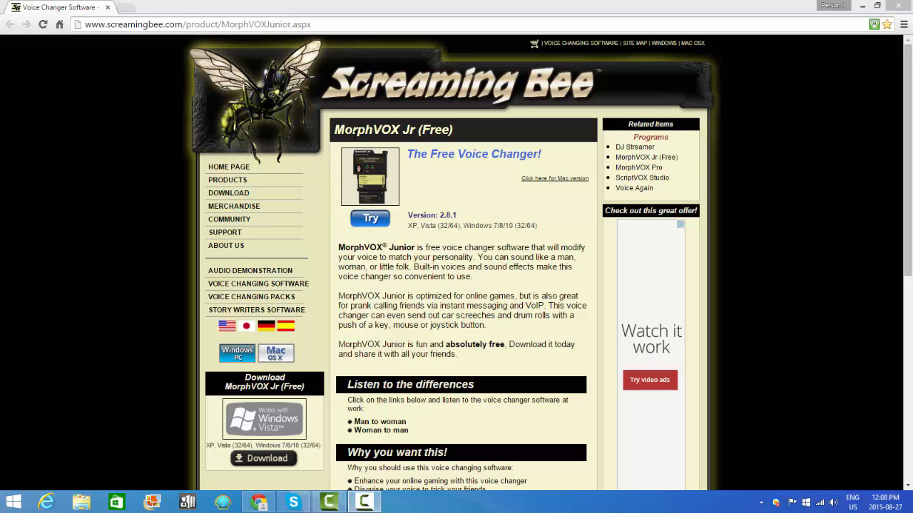
mouse_move(405, 220)
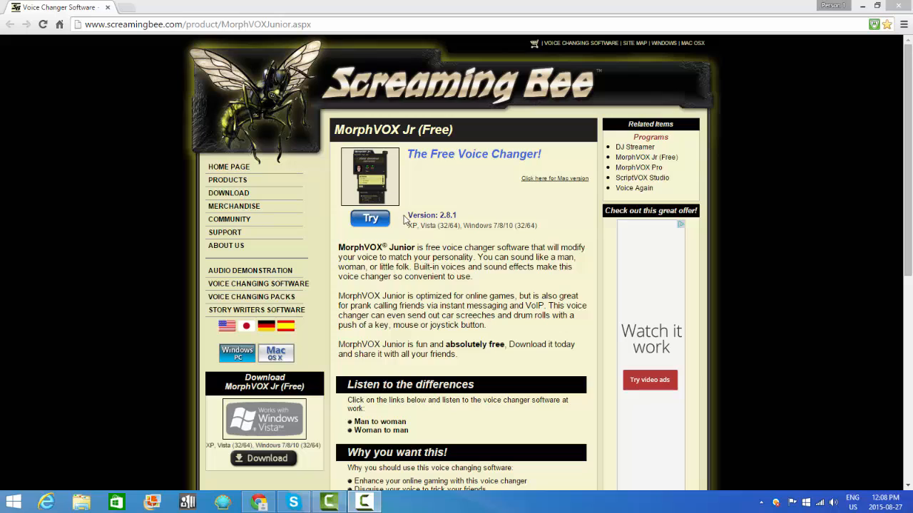
mouse_move(15, 25)
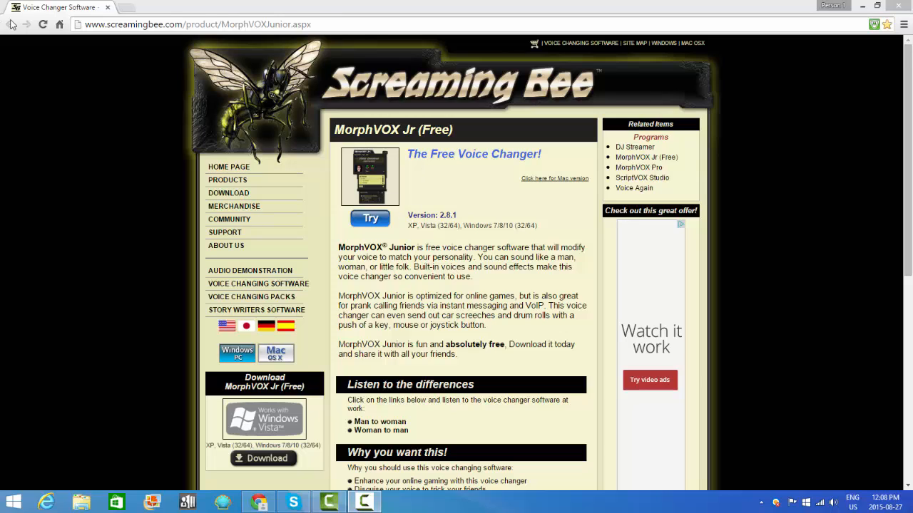
mouse_move(383, 221)
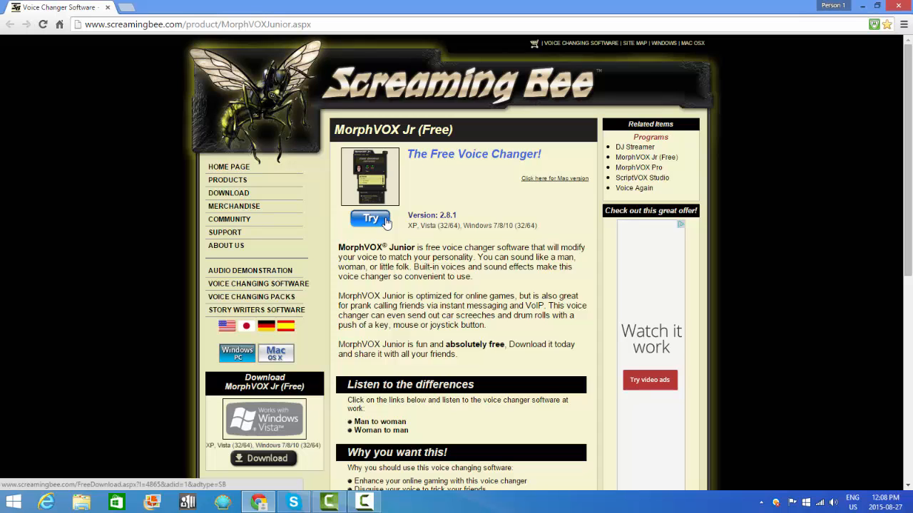
Download the MorphVOX Junior installer via the Try button.
click(370, 219)
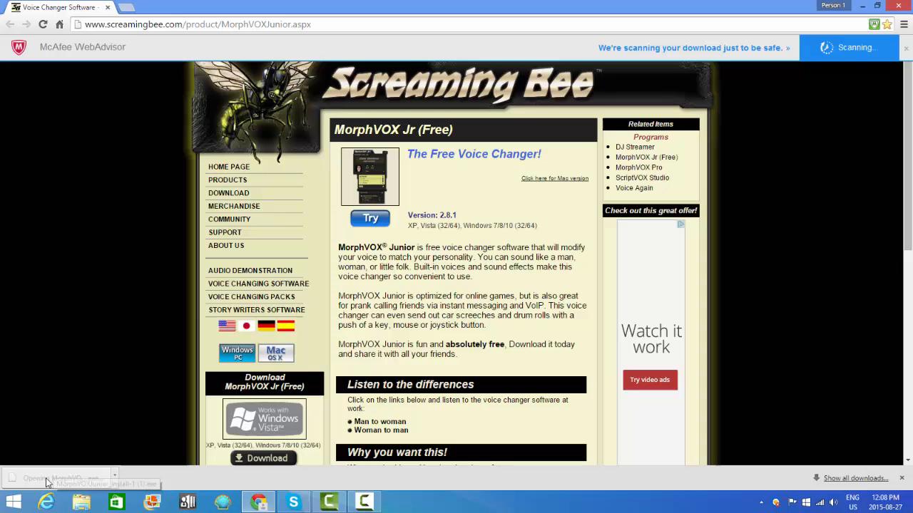
Run the installer, install MorphVOX Junior to the default folder for everyone, and close it.
click(50, 478)
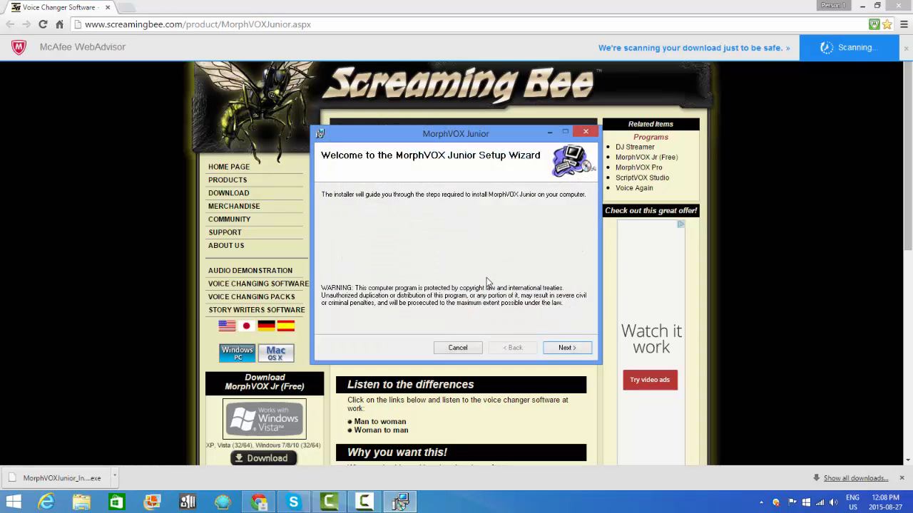
click(566, 347)
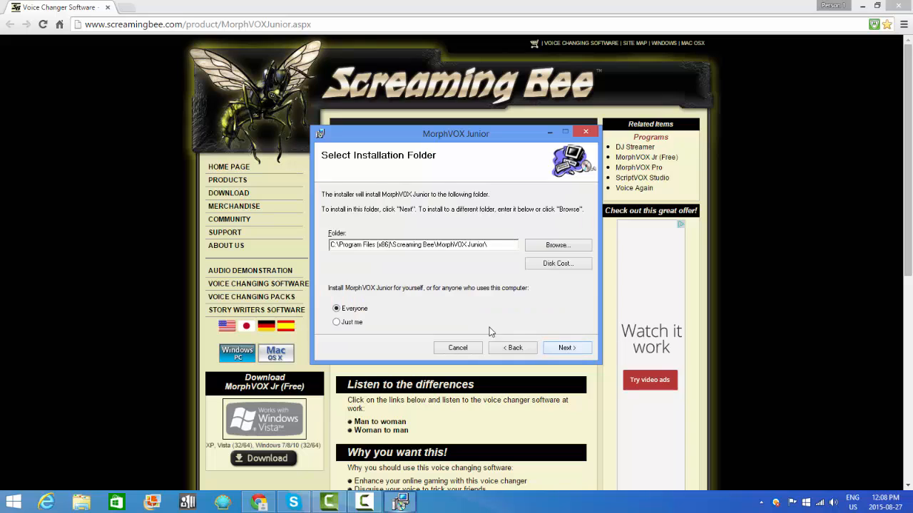
click(566, 348)
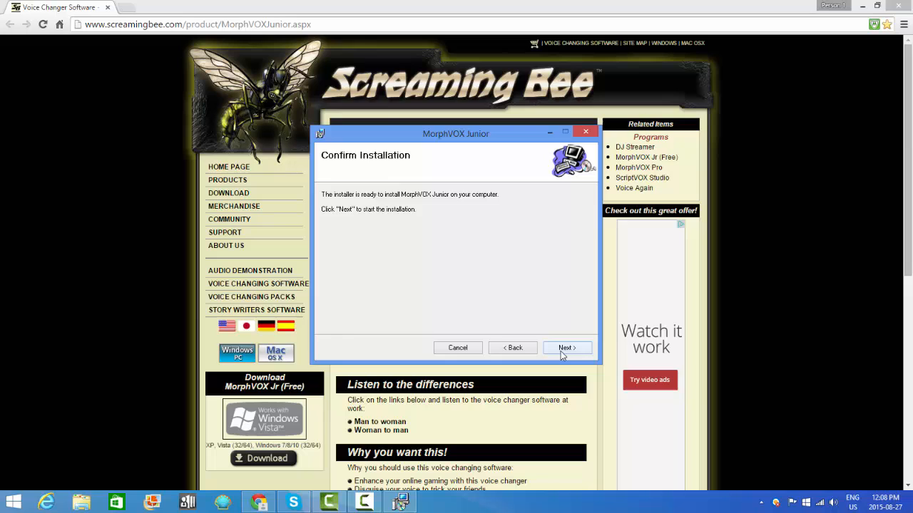
click(566, 348)
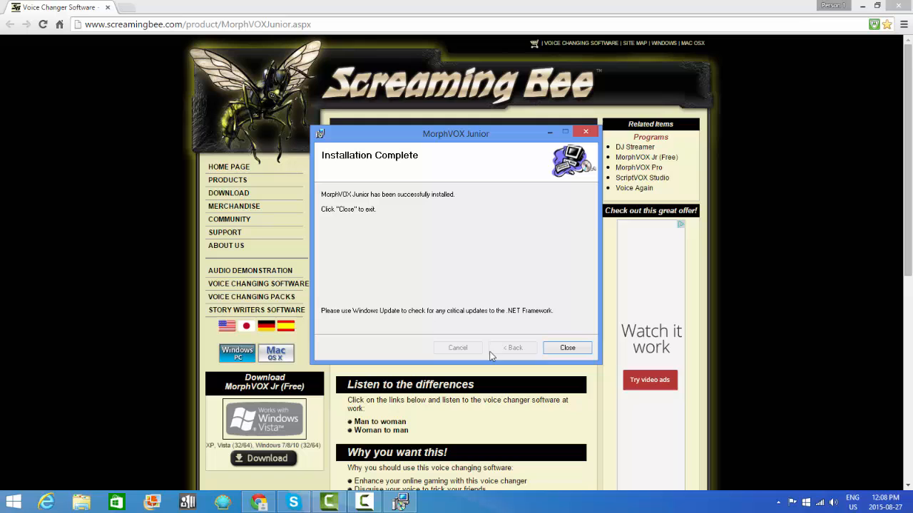
click(567, 347)
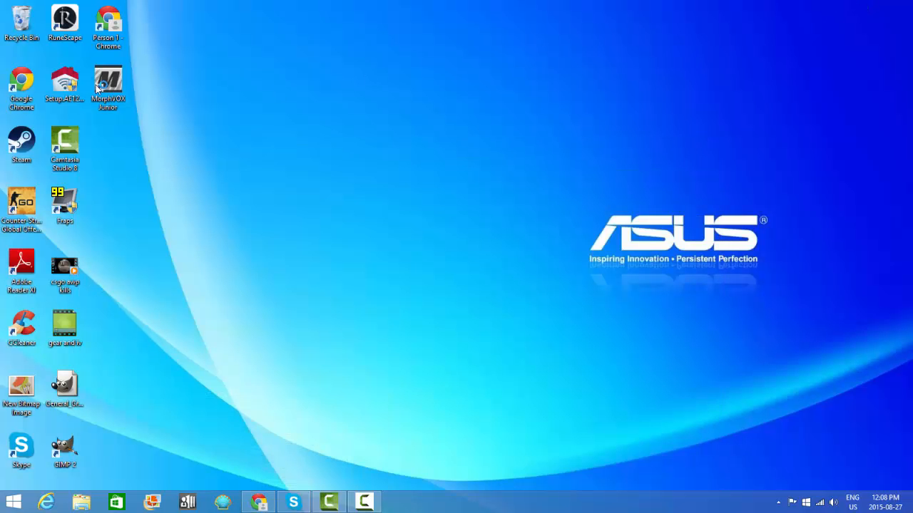
Launch MorphVOX Junior from its desktop shortcut.
click(108, 85)
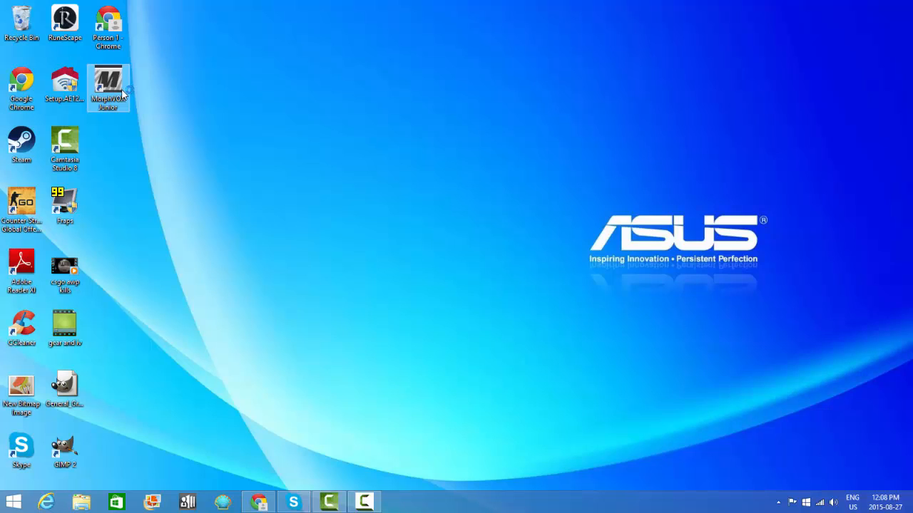
double_click(108, 80)
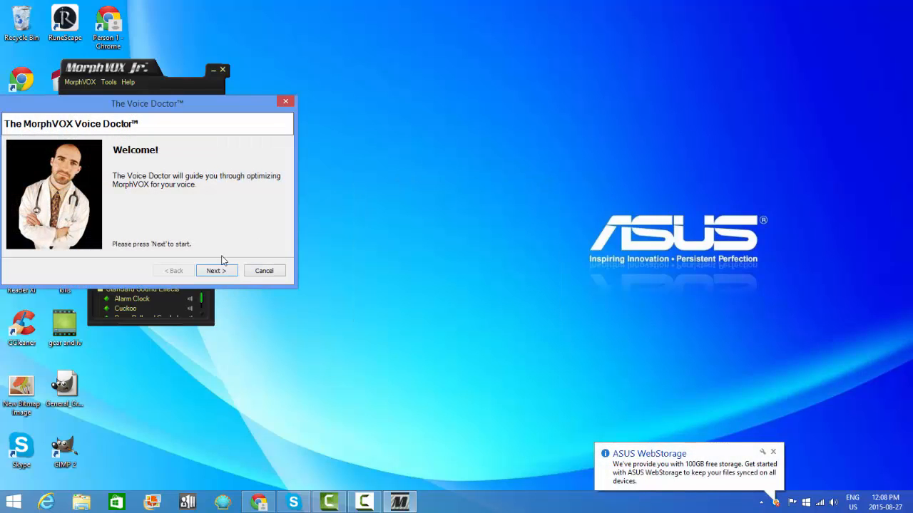
Skip past the Voice Doctor wizard to reach the main window.
click(216, 271)
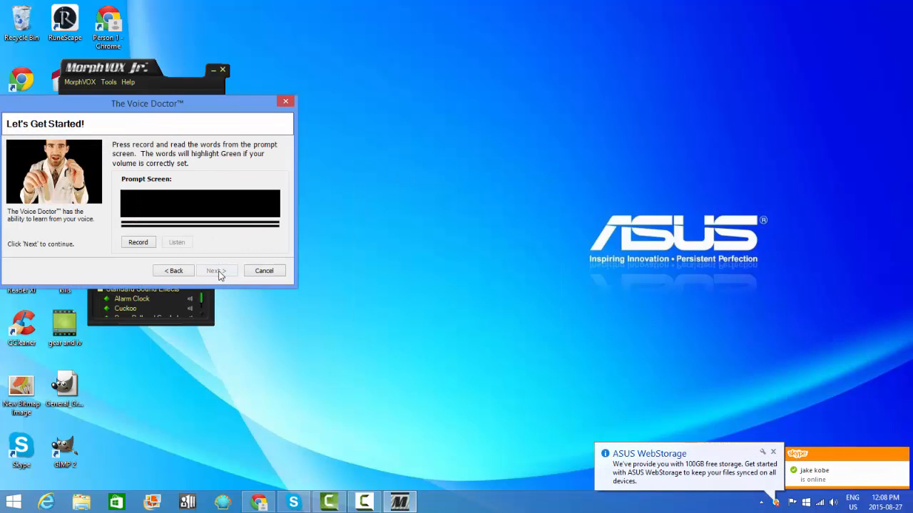
click(264, 271)
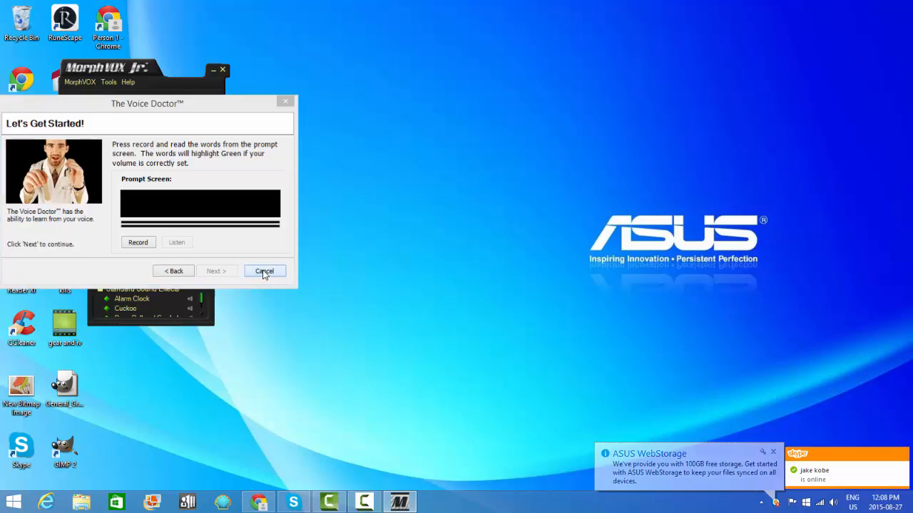
click(265, 271)
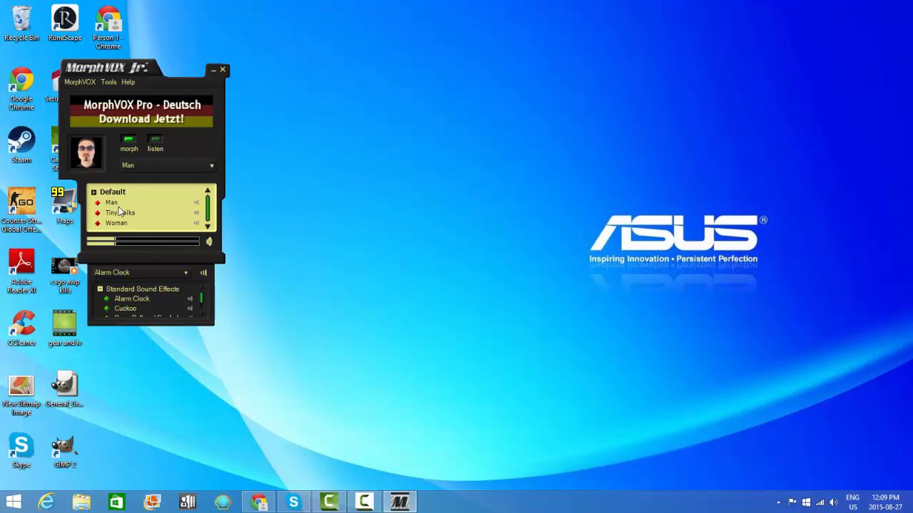
Try the Woman, Tiny Folks and Man voices, settle on Tiny Folks, and dismiss the storage notice.
click(111, 204)
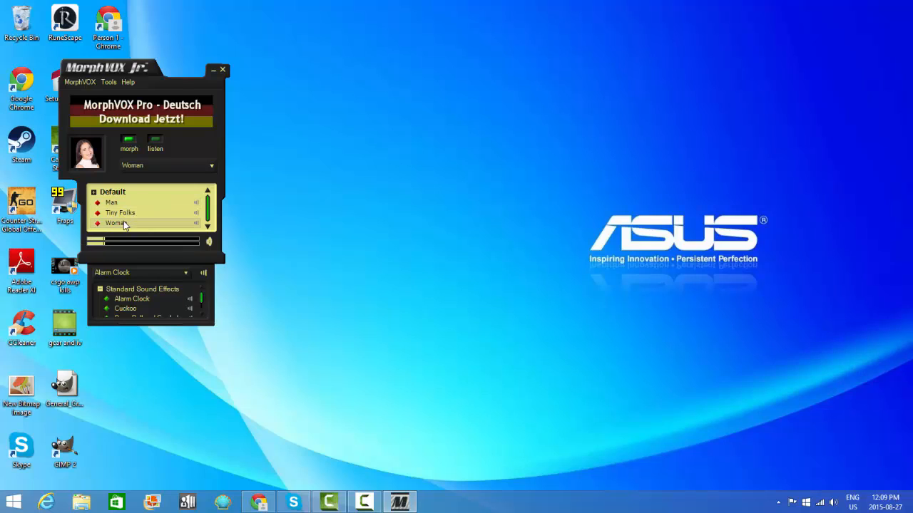
click(120, 213)
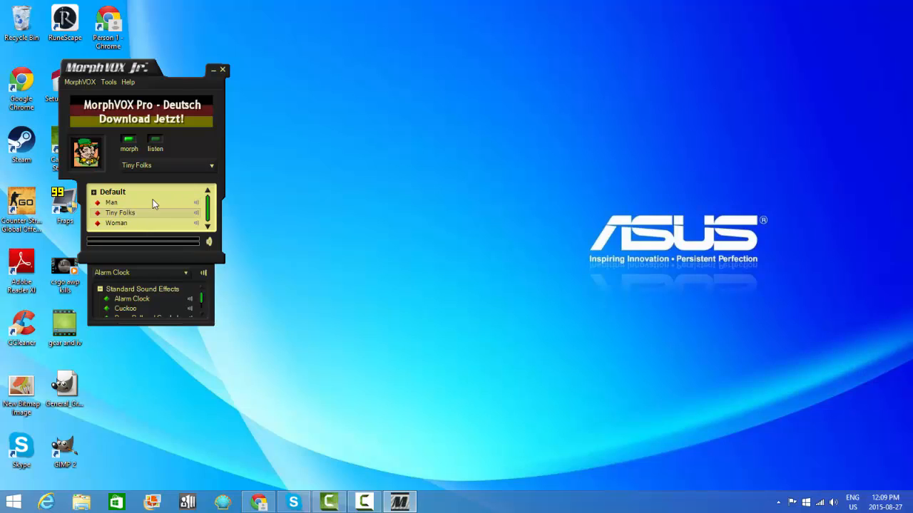
click(111, 202)
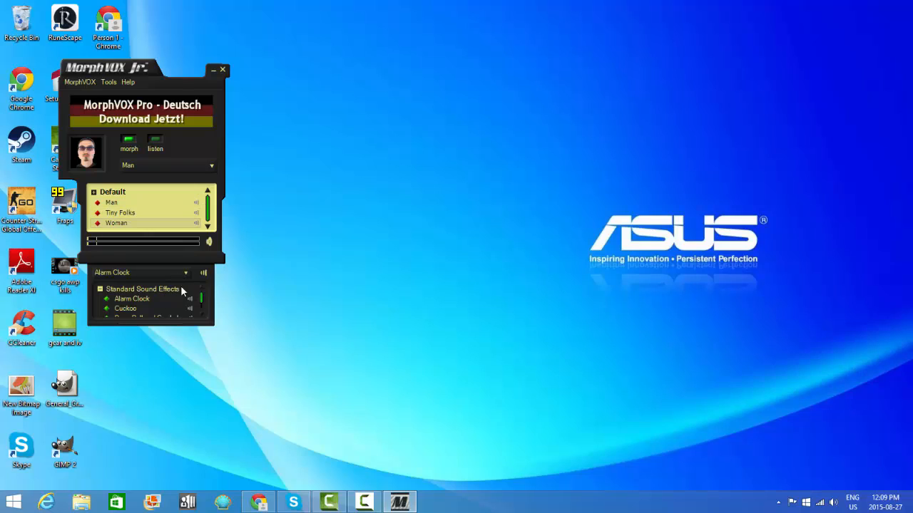
mouse_move(169, 166)
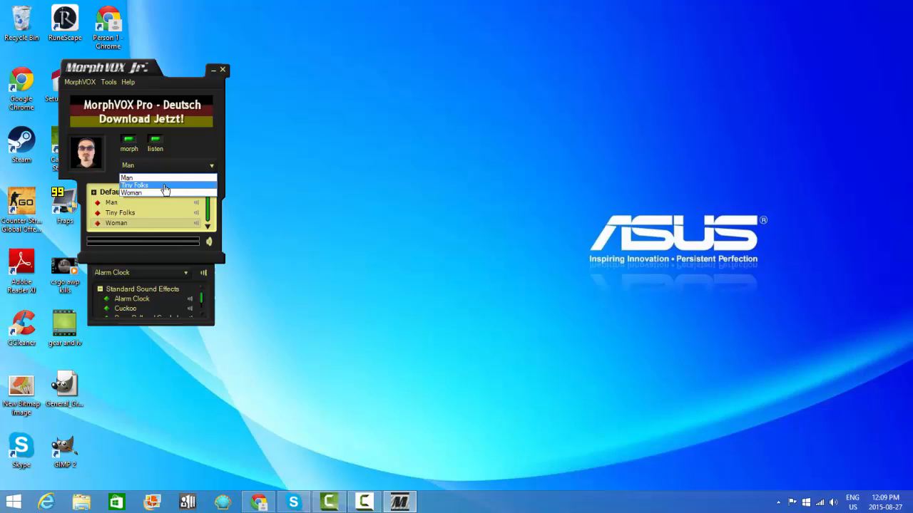
click(134, 185)
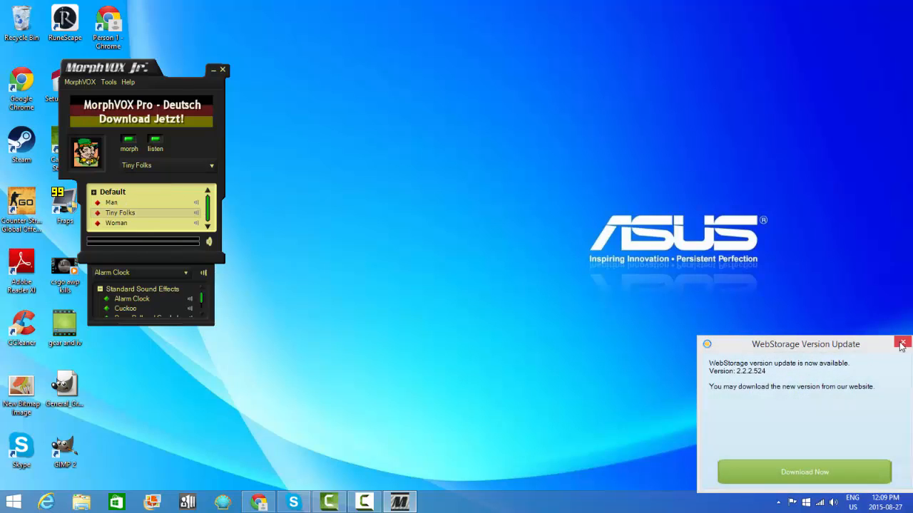
click(900, 345)
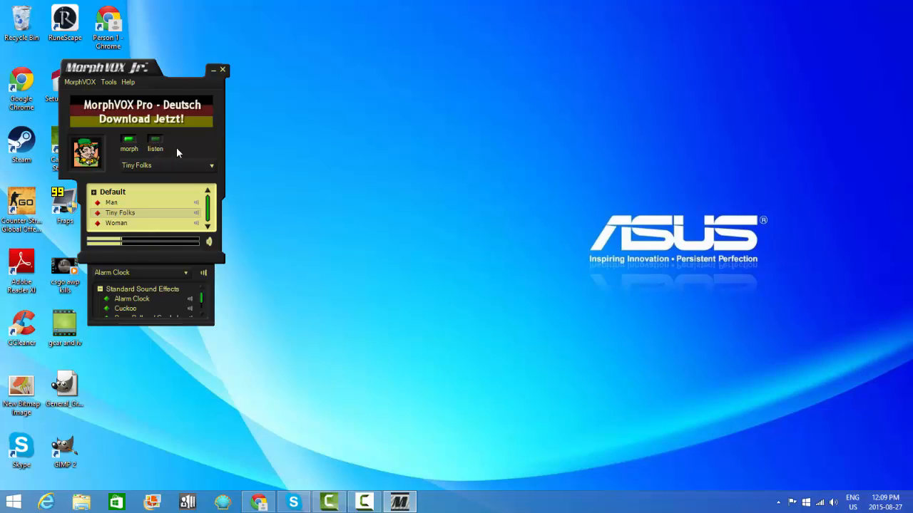
mouse_move(204, 302)
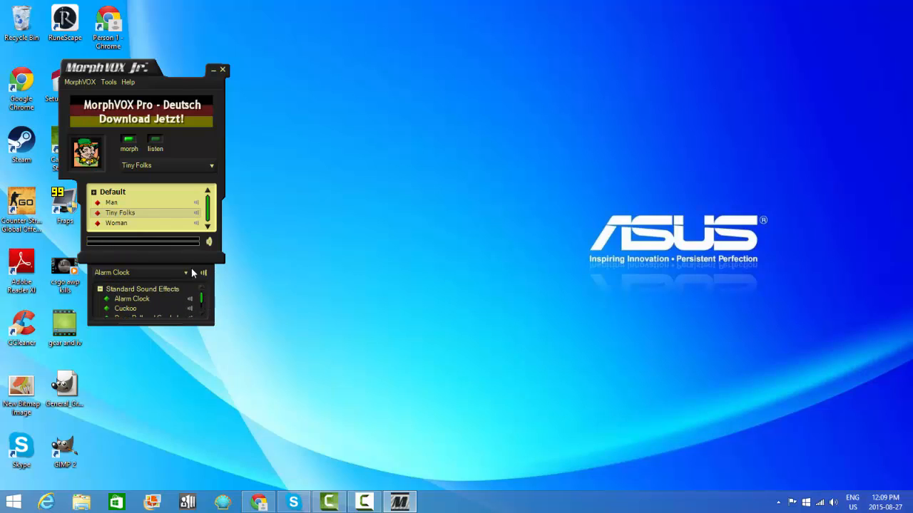
Select the Man voice, then close MorphVOX Junior.
click(111, 202)
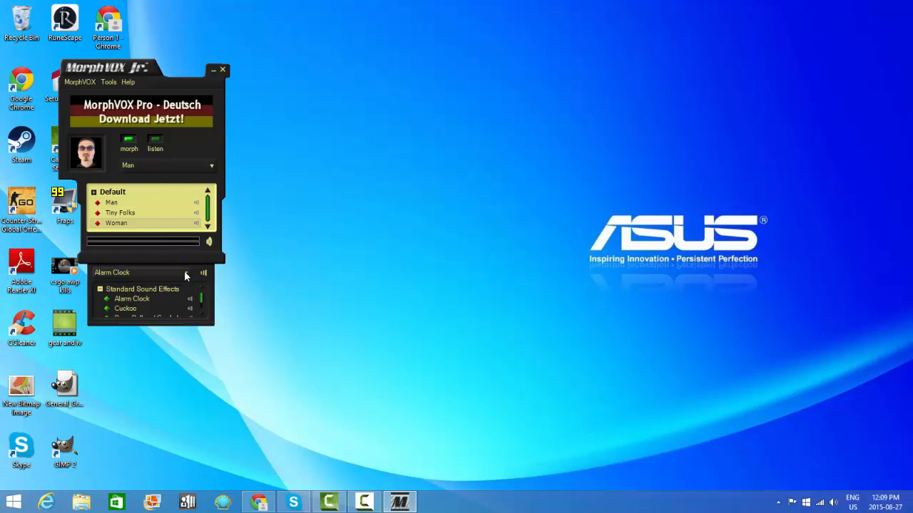
click(185, 272)
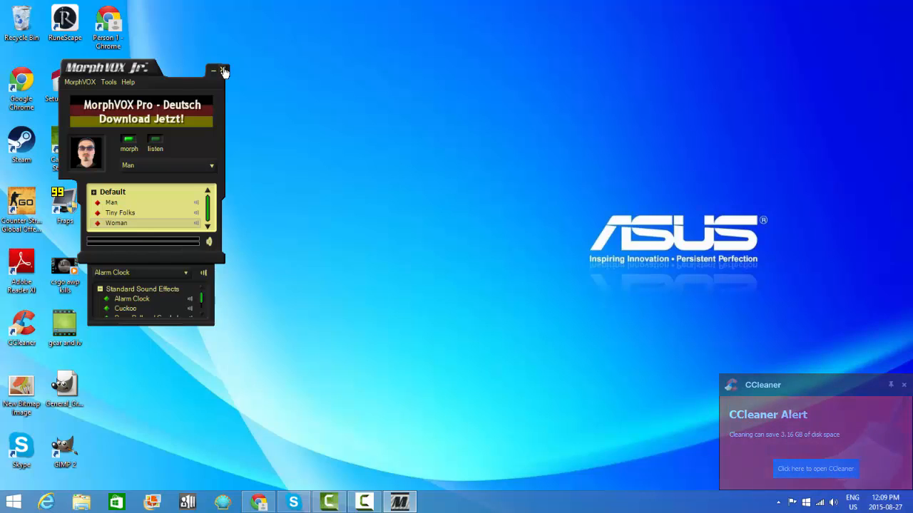
click(223, 70)
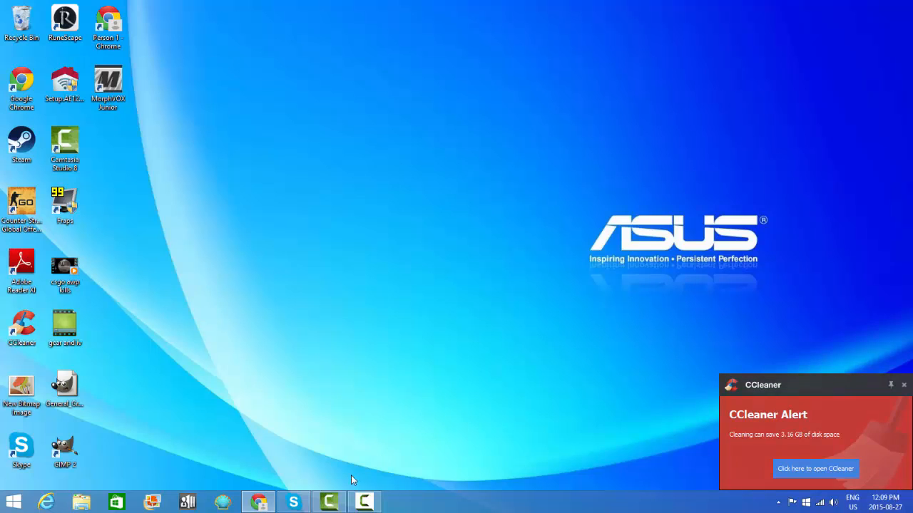
mouse_move(258, 501)
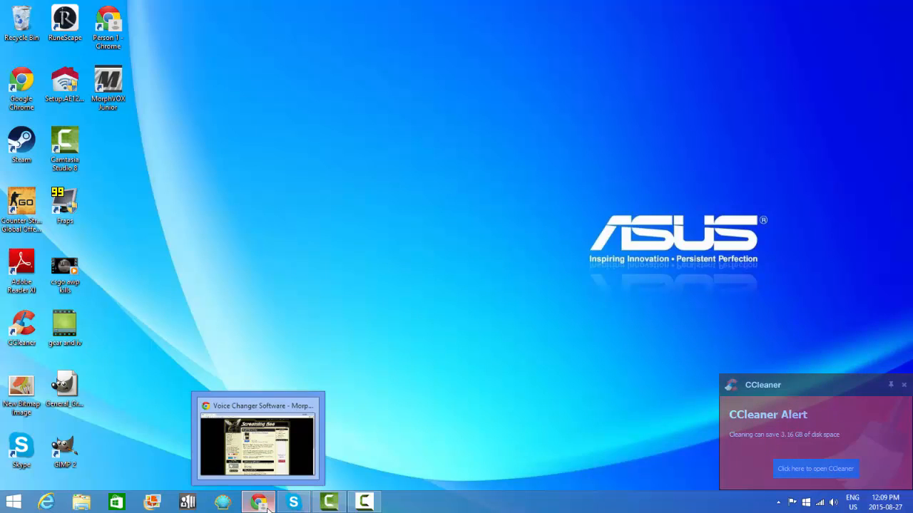